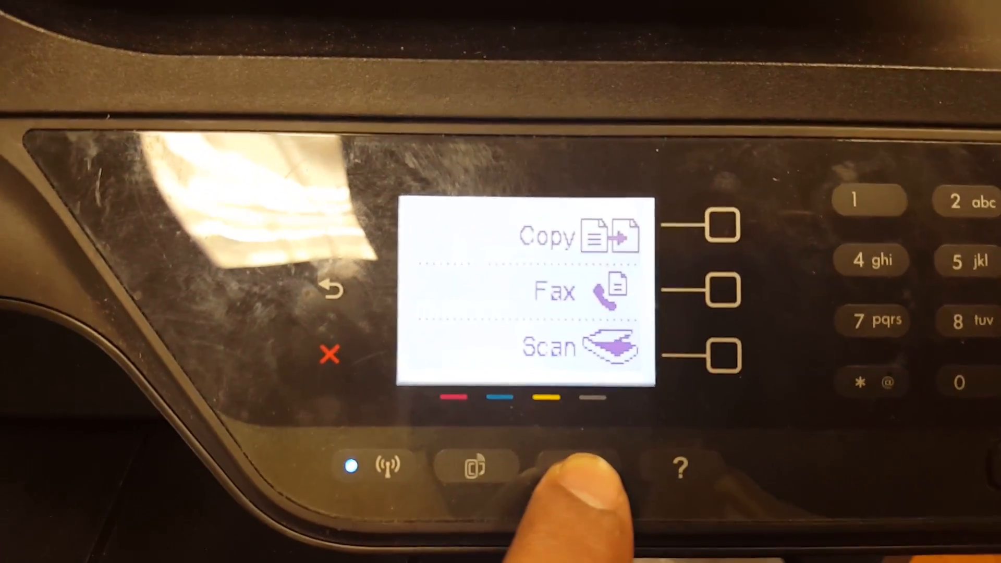
From Setup, go to Network and show the wireless Connected/IP status line
left_click(567, 466)
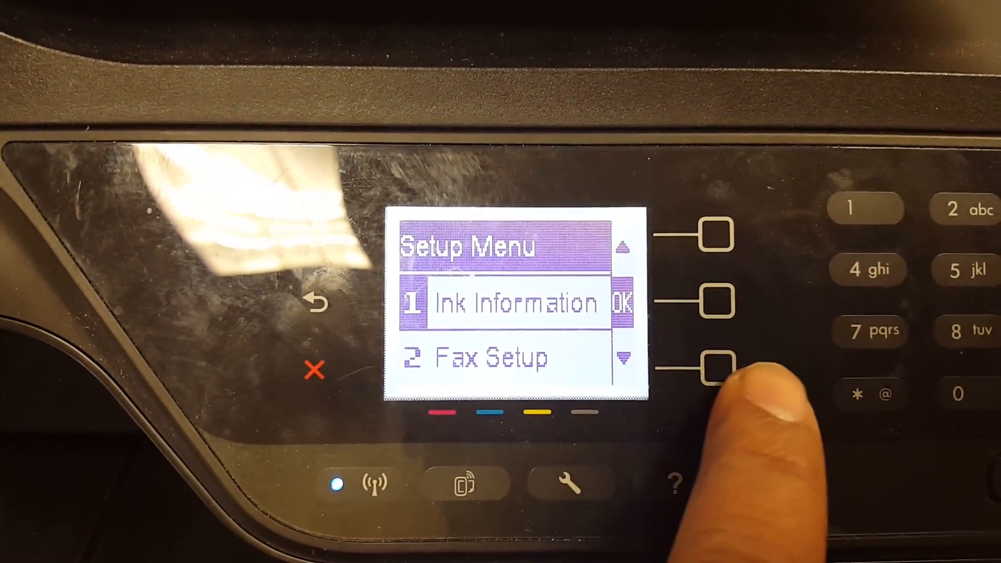
left_click(715, 367)
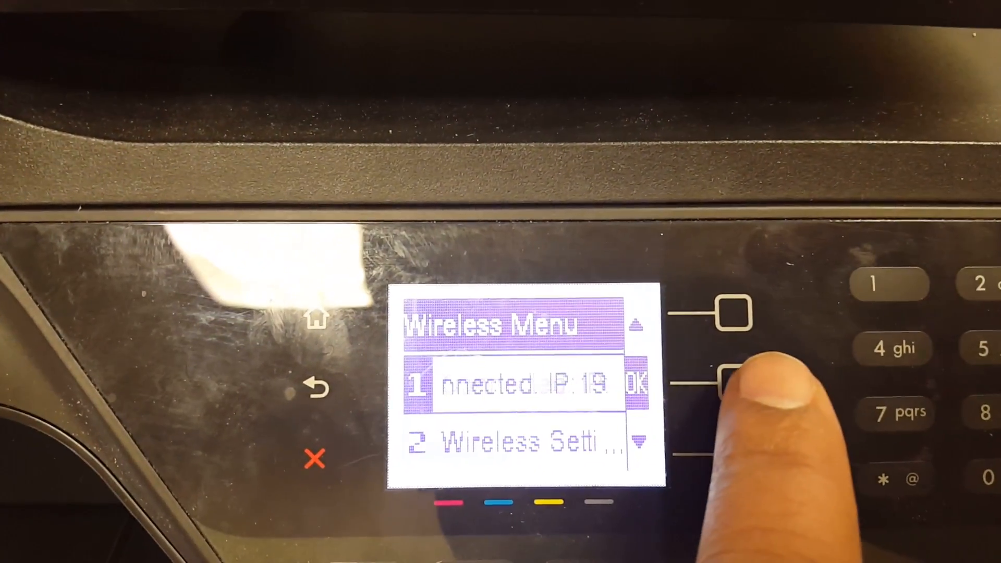
left_click(738, 380)
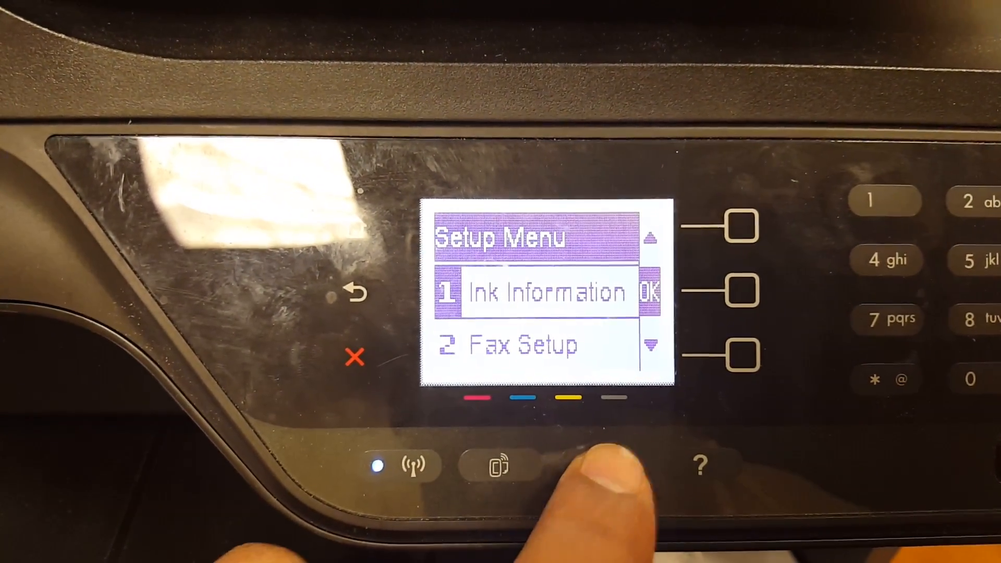
Scroll to 3 Network in the Setup Menu and reopen the Wireless Menu with the IP
left_click(742, 354)
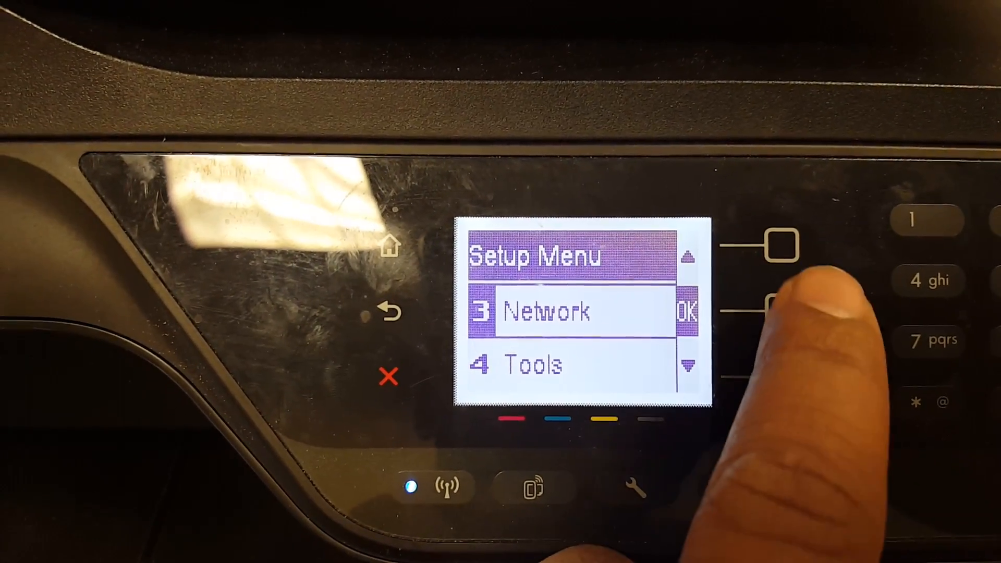
left_click(773, 301)
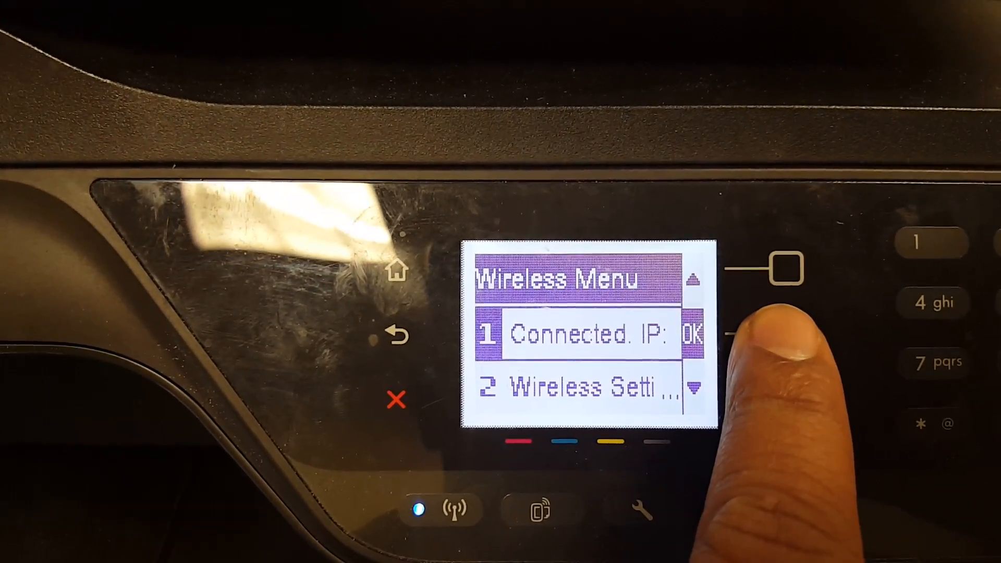